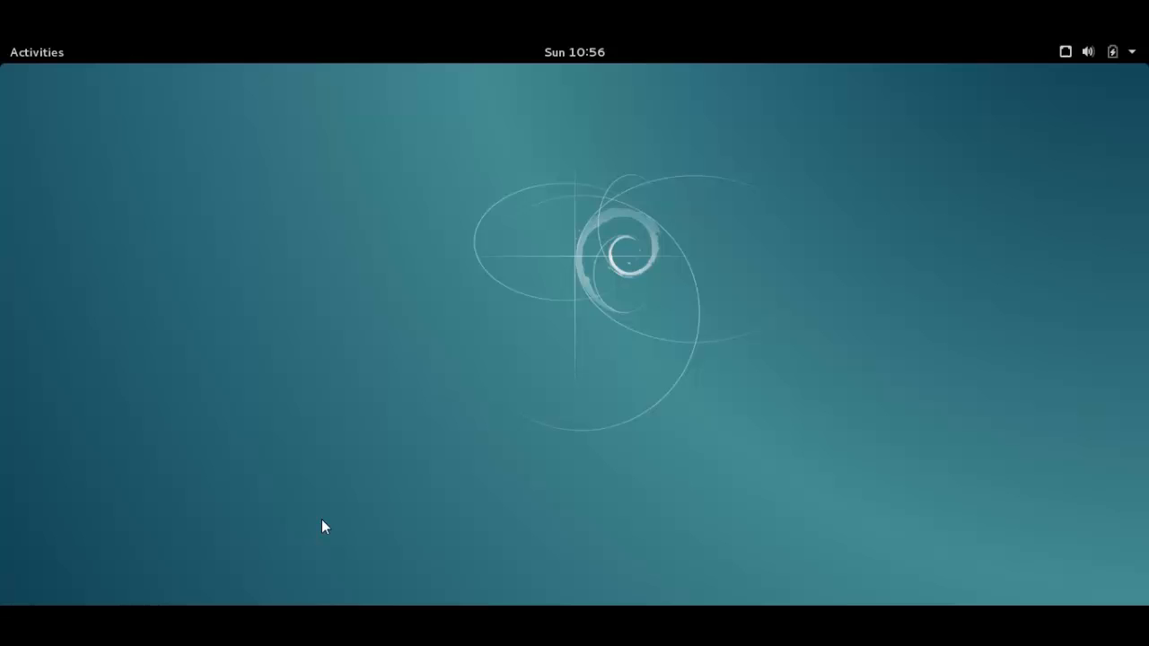
mouse_move(170, 223)
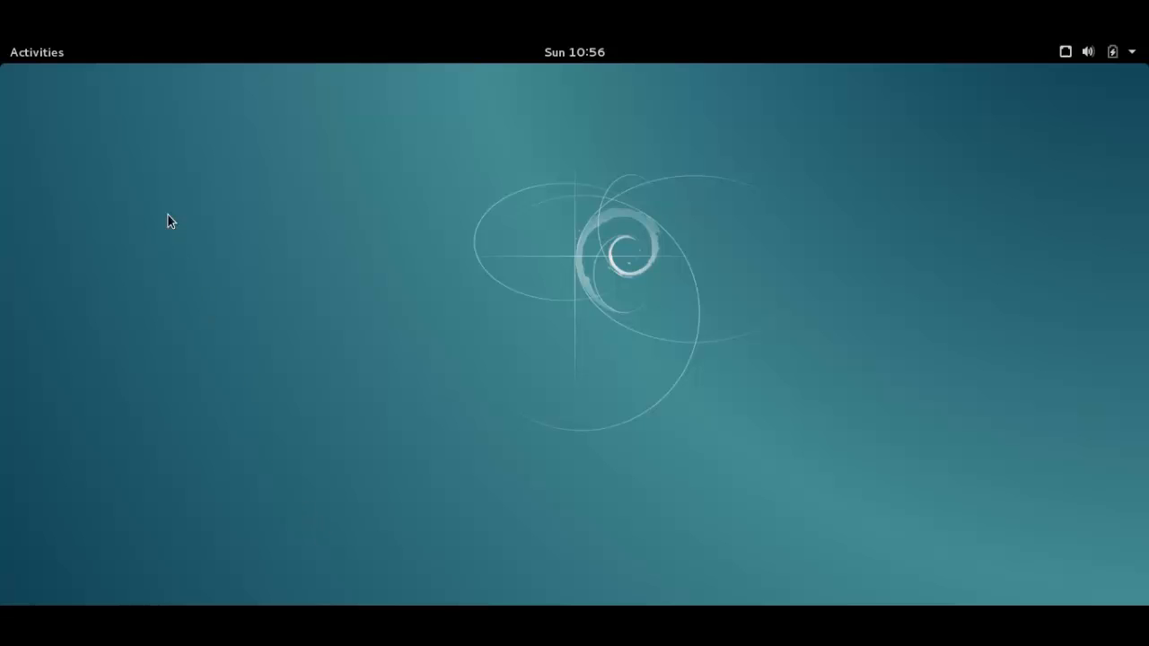
mouse_move(283, 280)
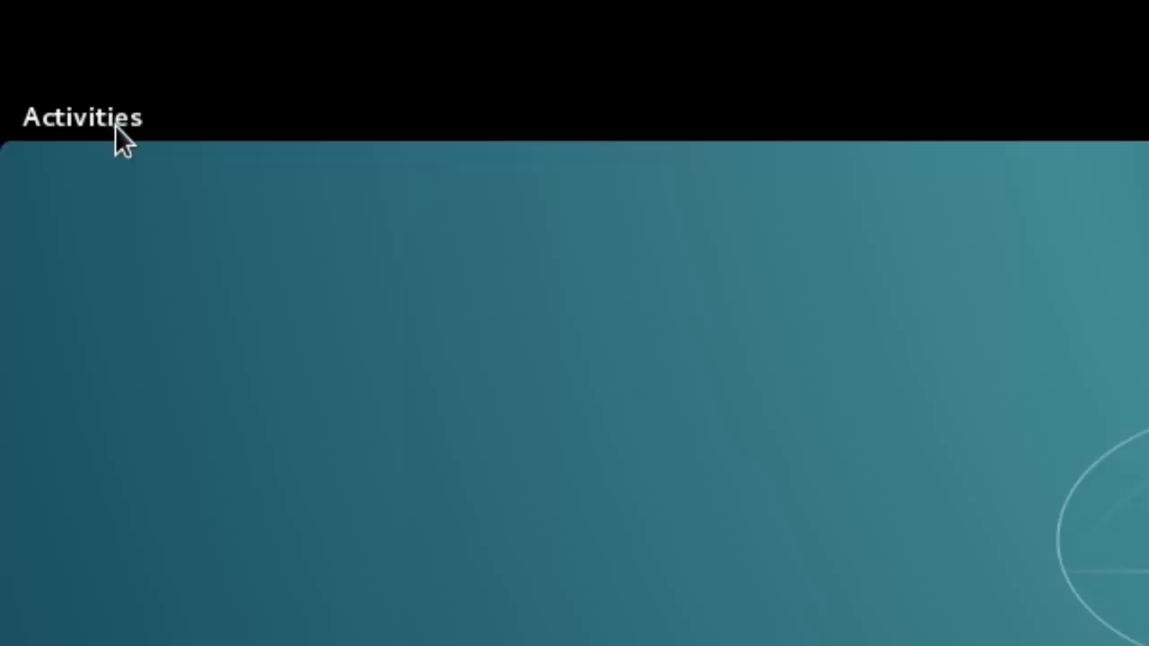
Search GNOME Shell's applications for 'terminal' so the Terminal app appears as a result.
click(83, 117)
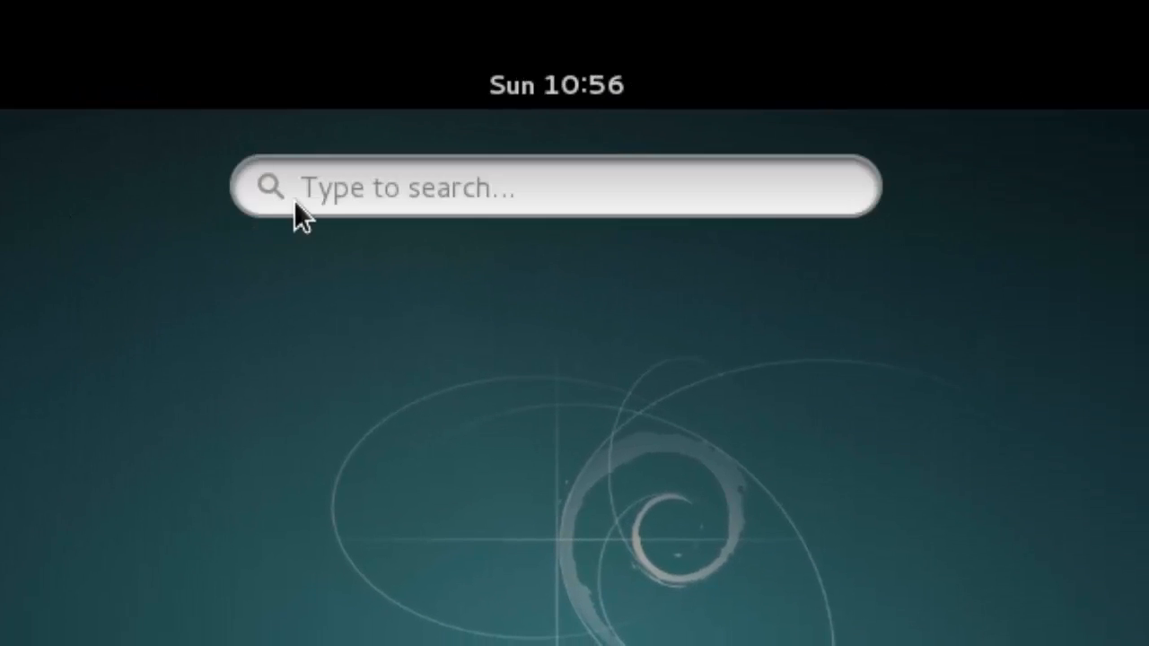
click(302, 188)
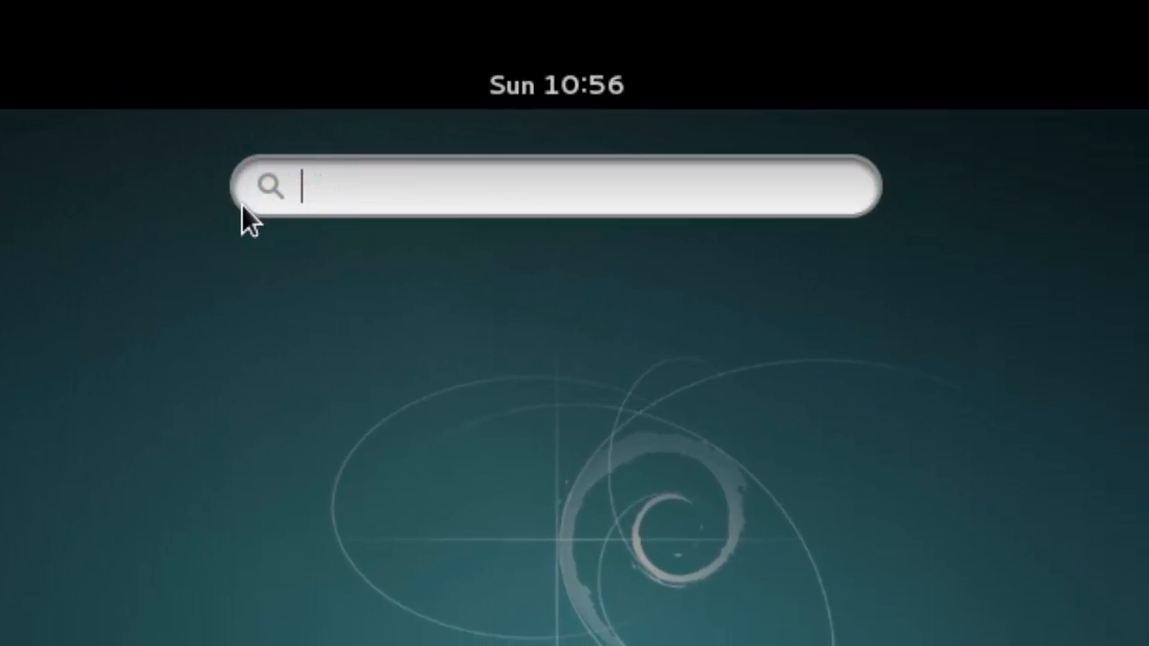
text(terminal)
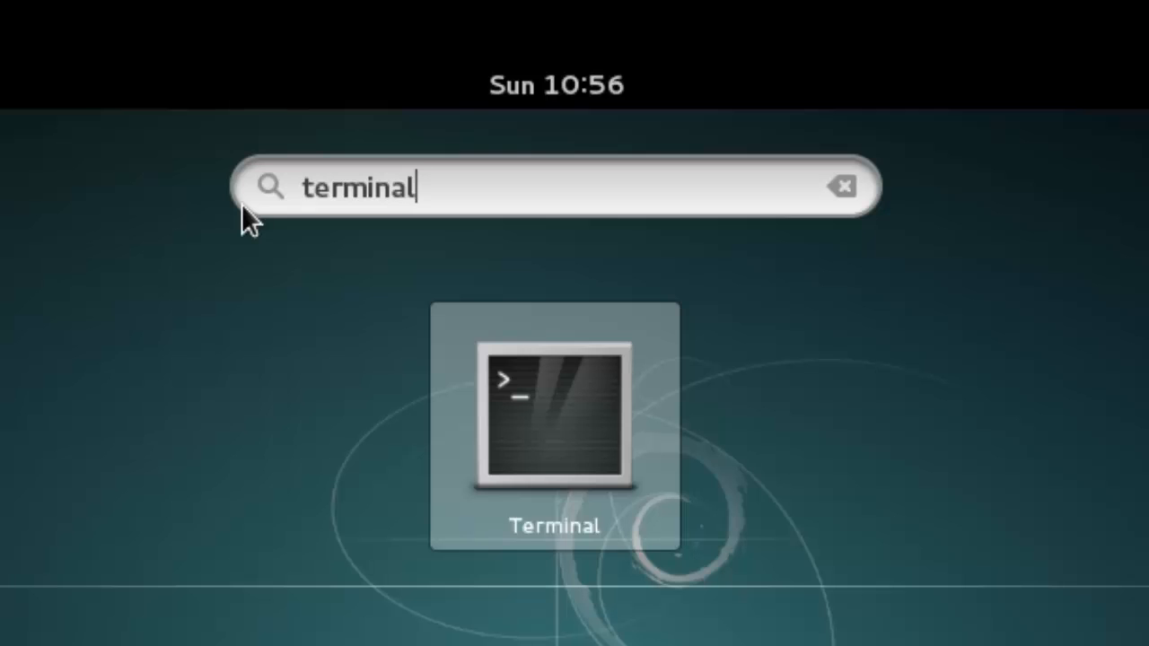
Launch Terminal and enter the command sudo nano /etc/apt/sources.list at the prompt.
click(553, 416)
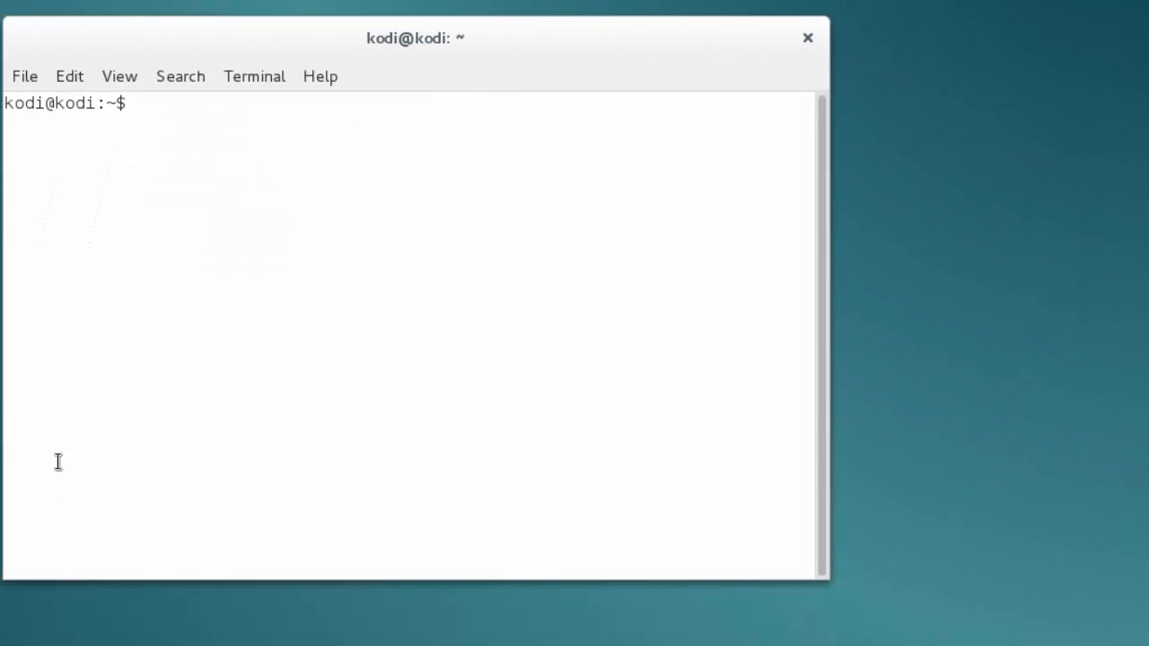
text(sudo n)
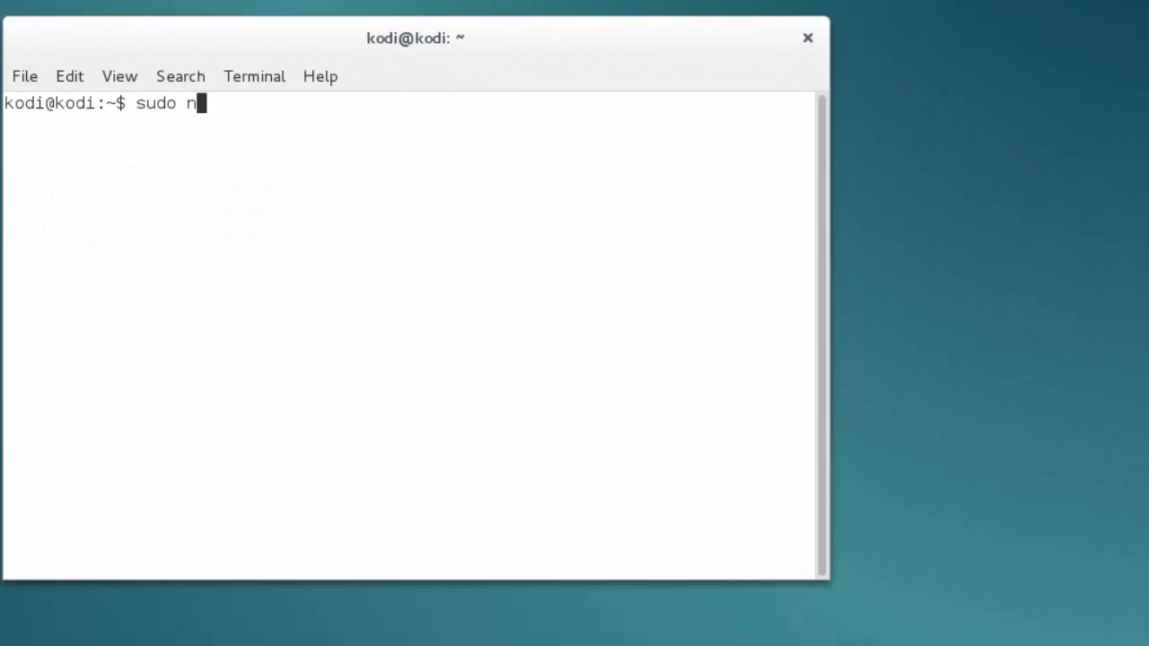
text(ano /)
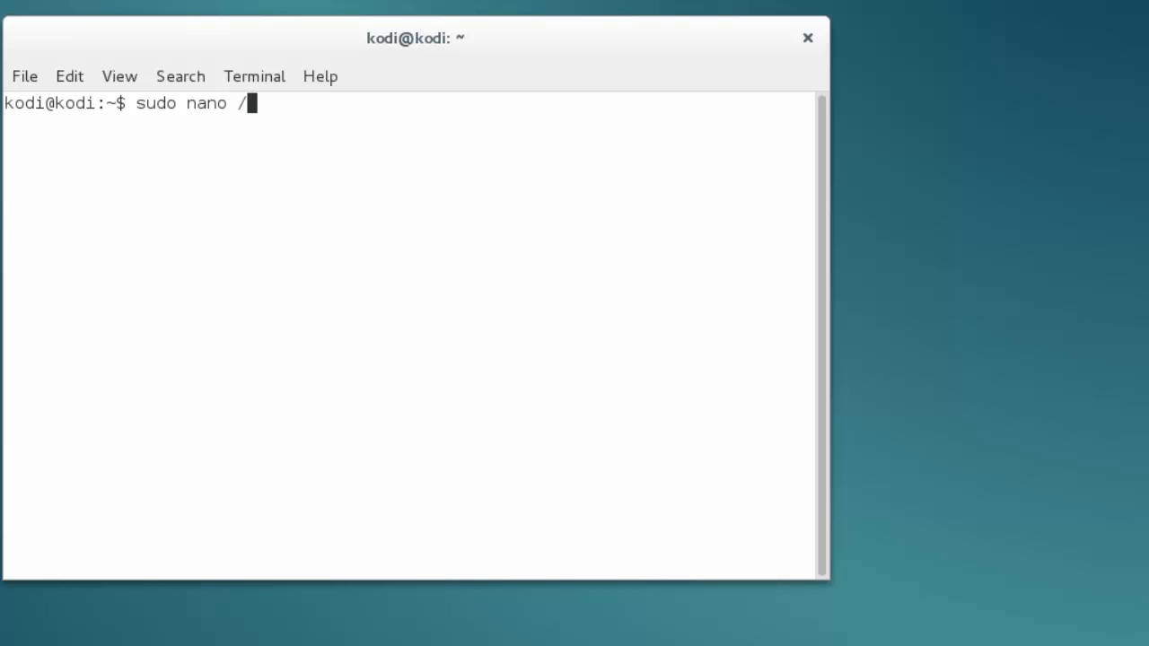
text(etc/a)
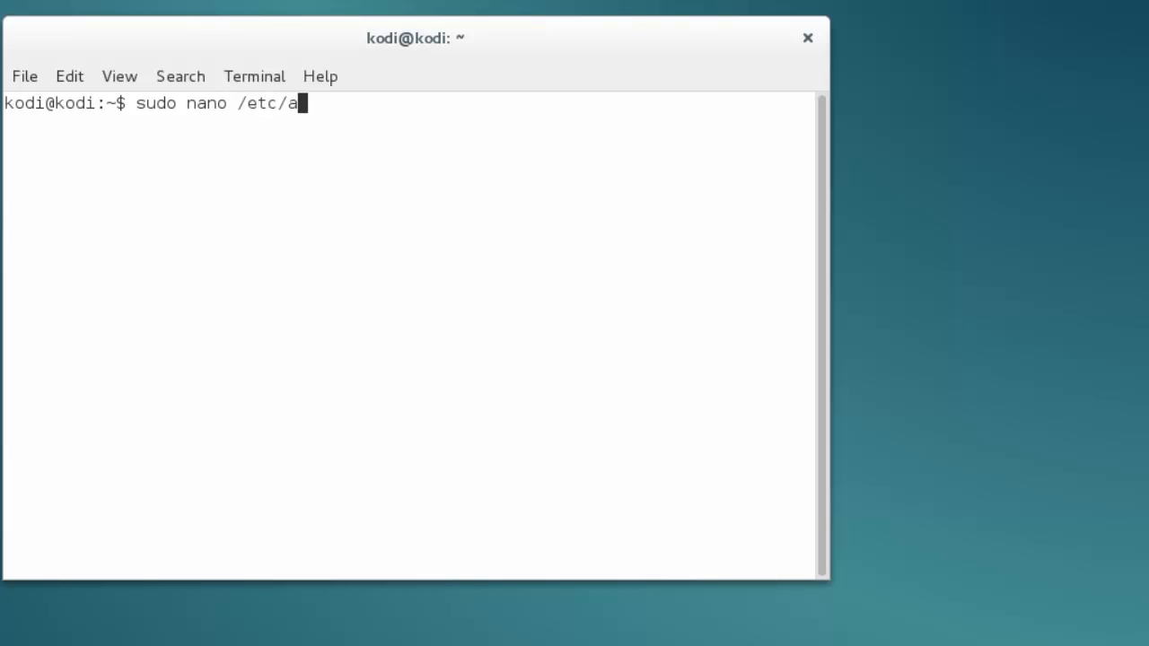
text(pt)
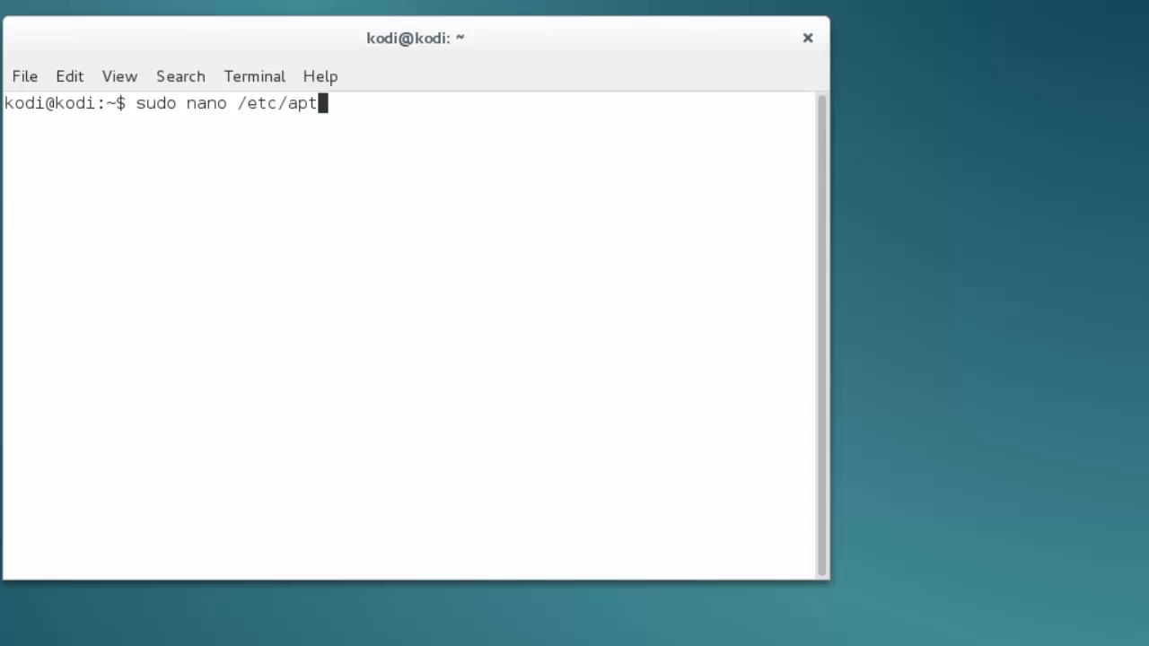
text(/)
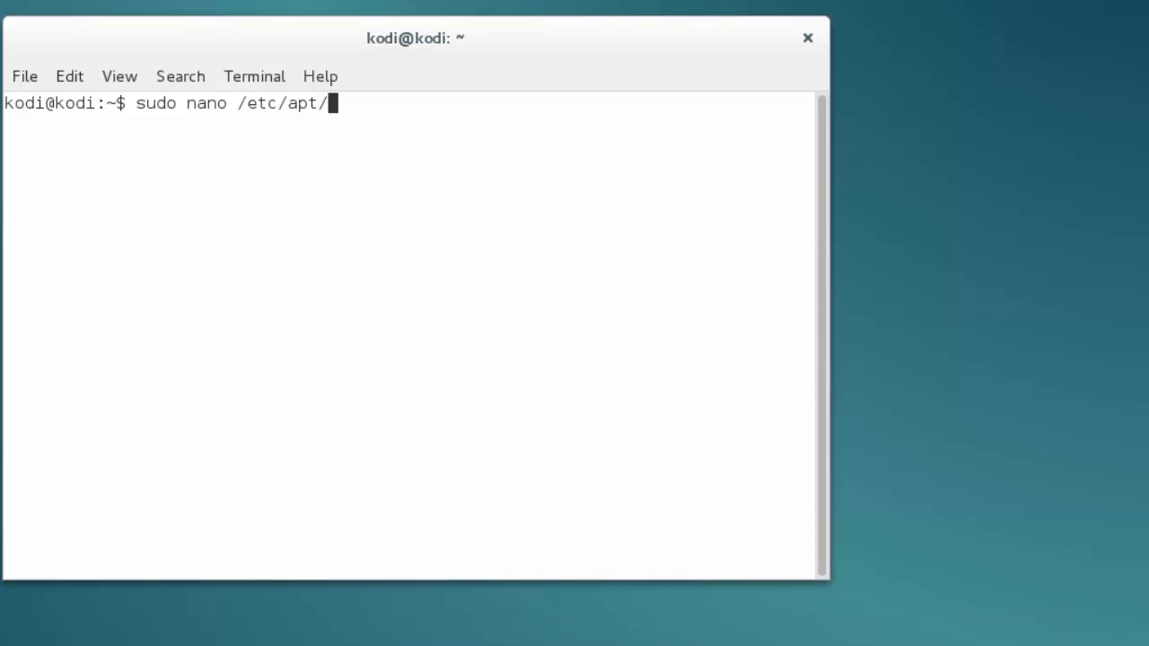
text(sources.list)
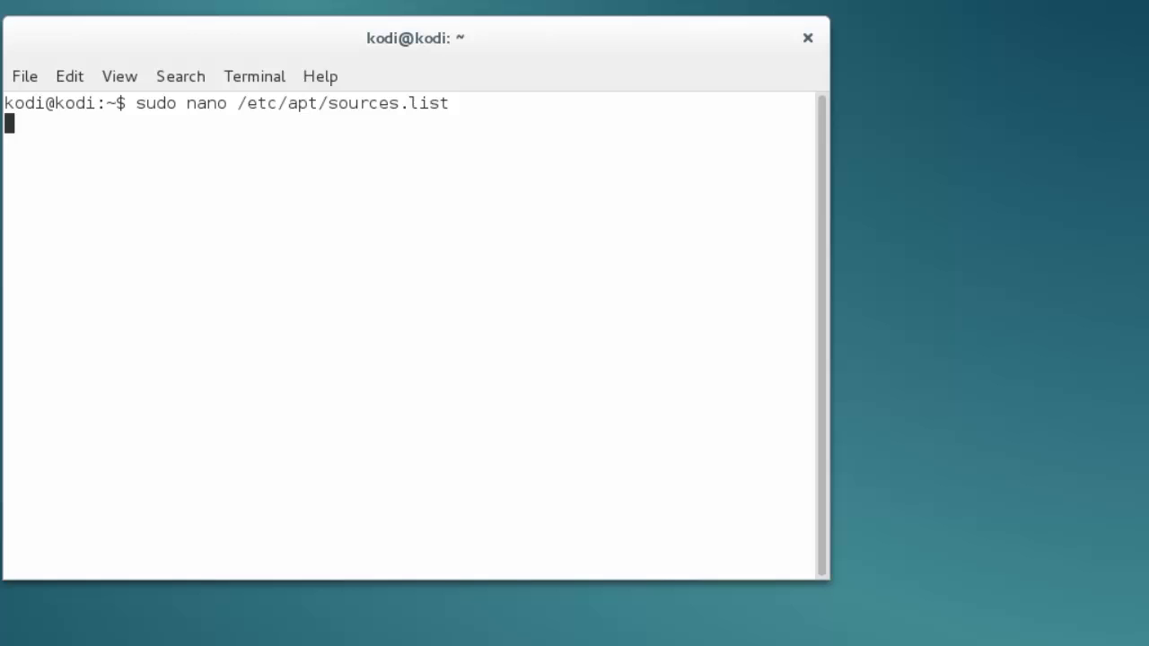
Edit sources.list as root to add the jessie-backports line, then save and exit nano.
key(Return)
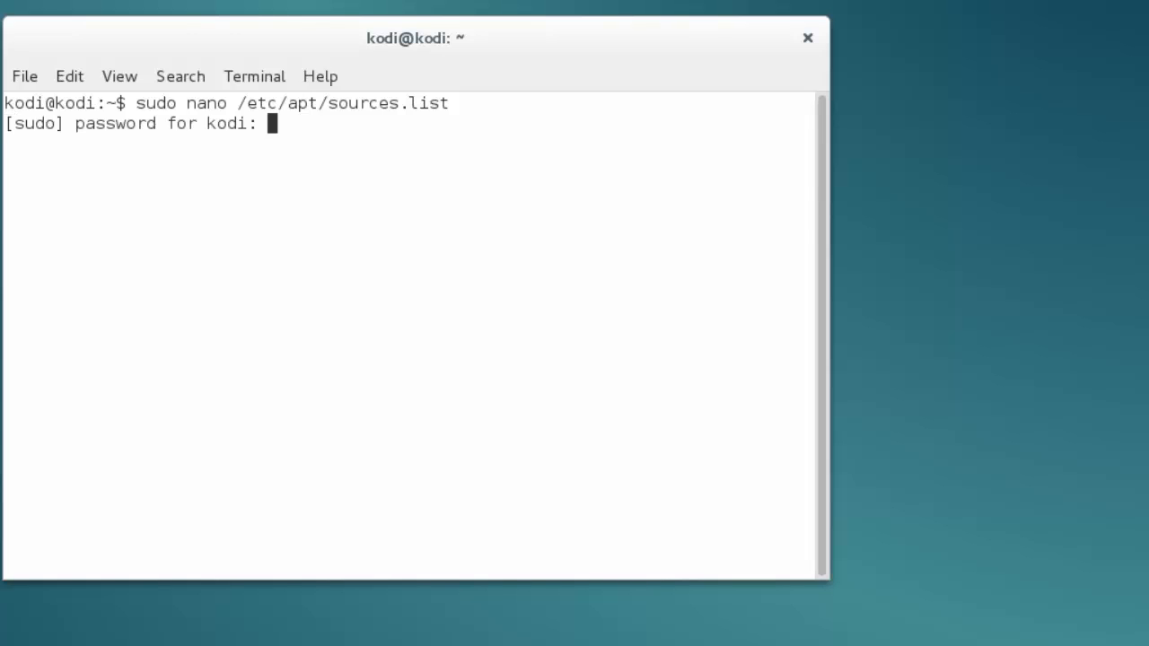
key(enter)
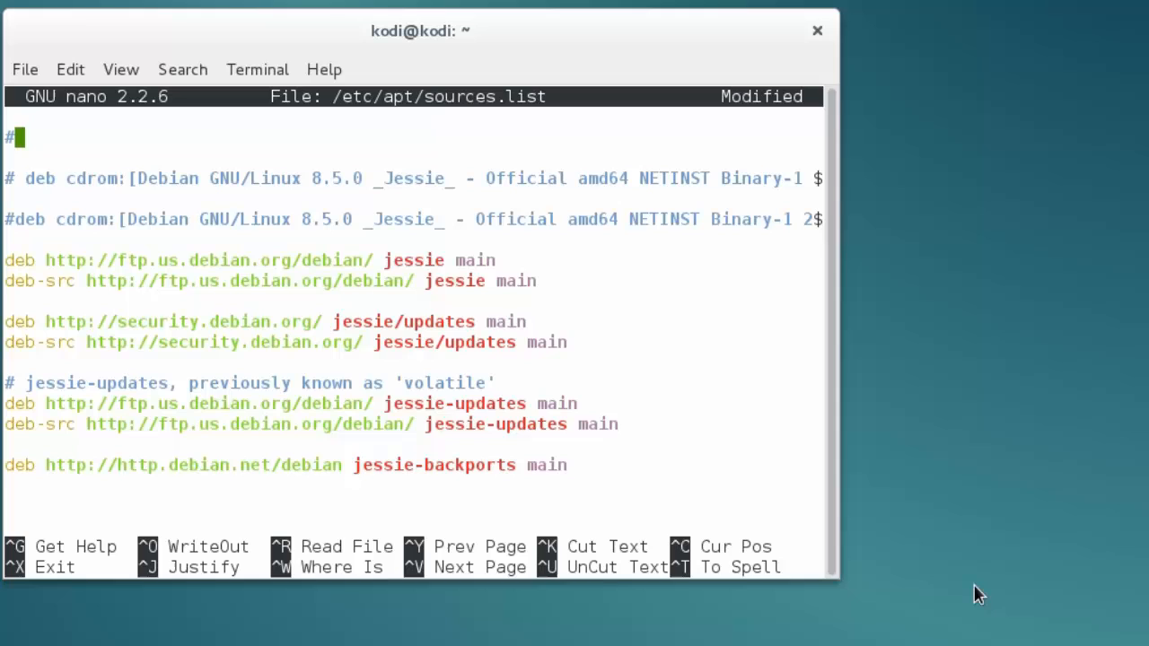
key(ctrl+x)
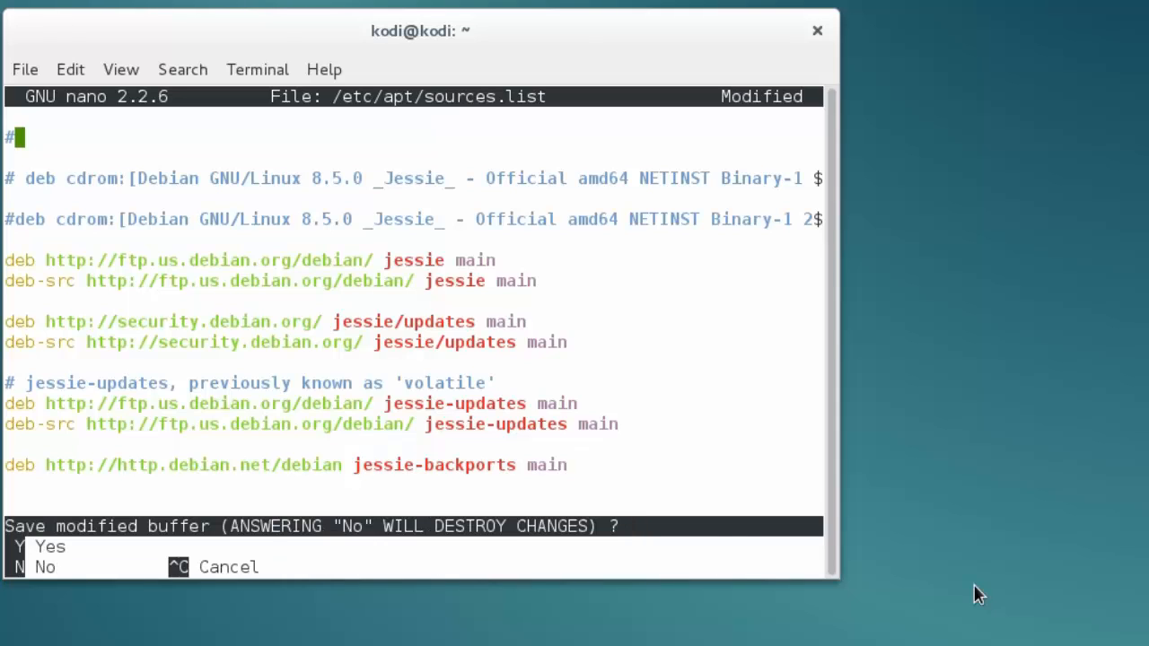
key(n)
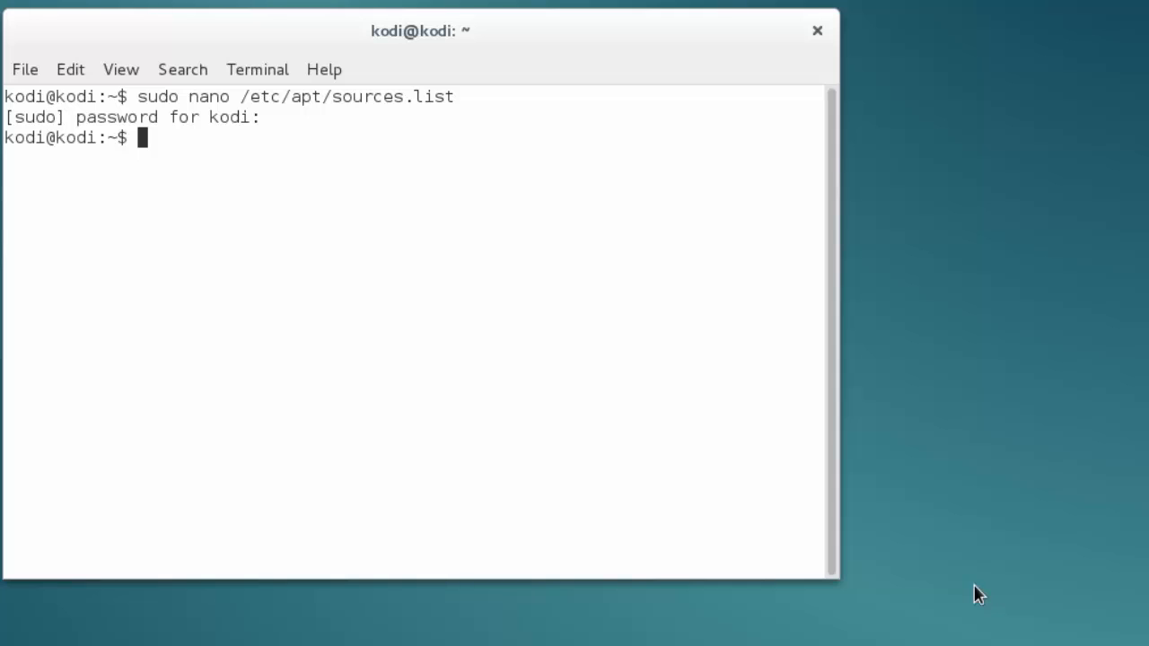
Run sudo apt-get update to fetch the jessie-backports package lists.
text(sudo apt)
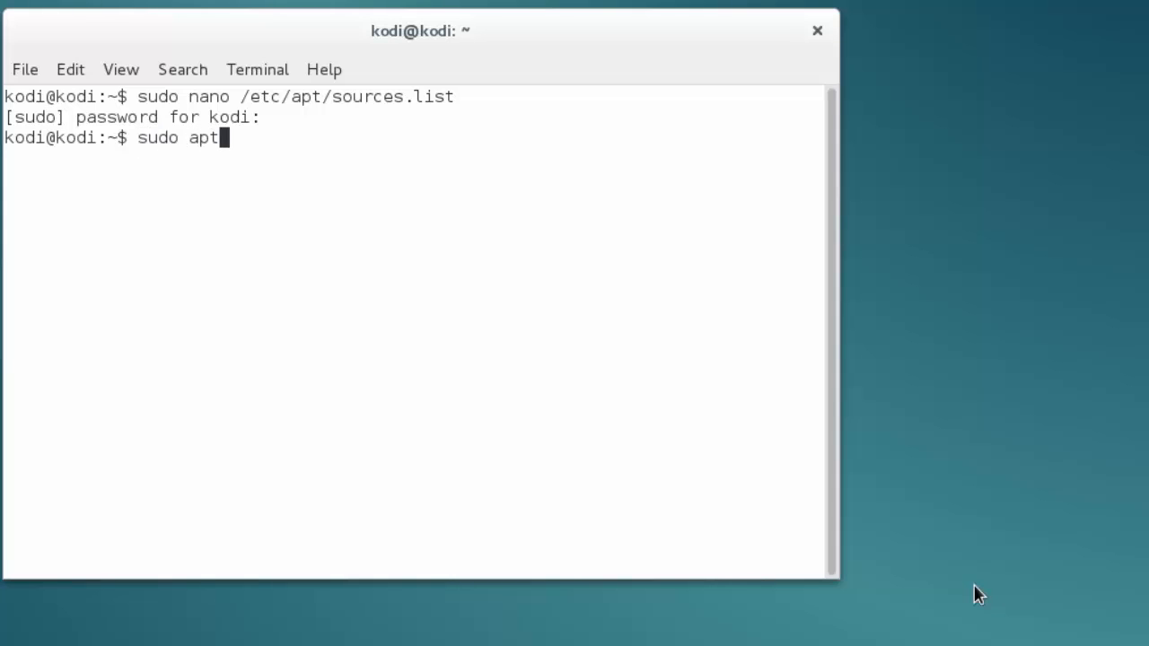
text(-get update)
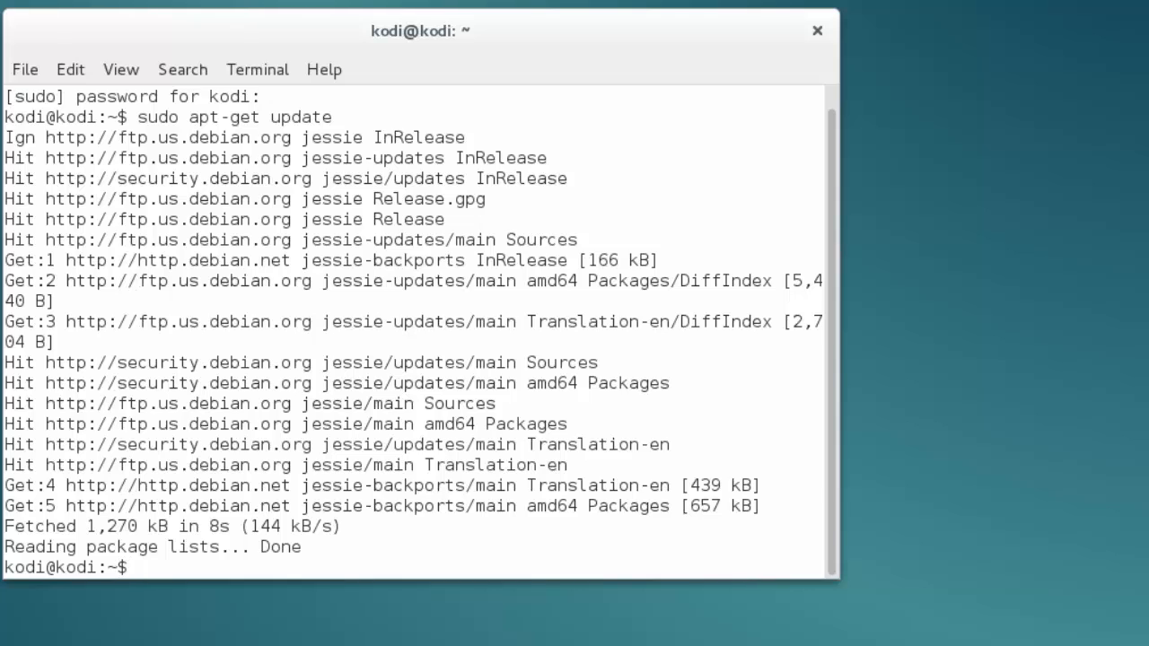
Run sudo apt-get install kodi to install Kodi and its dependencies from backports.
text(sudo)
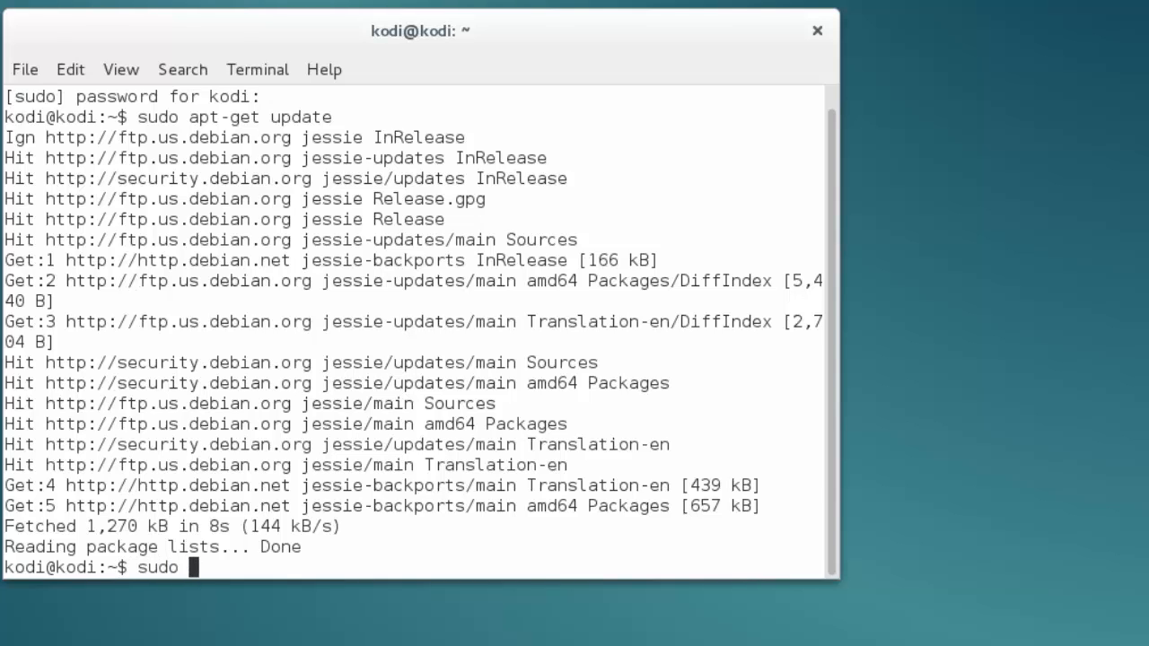
text(apt)
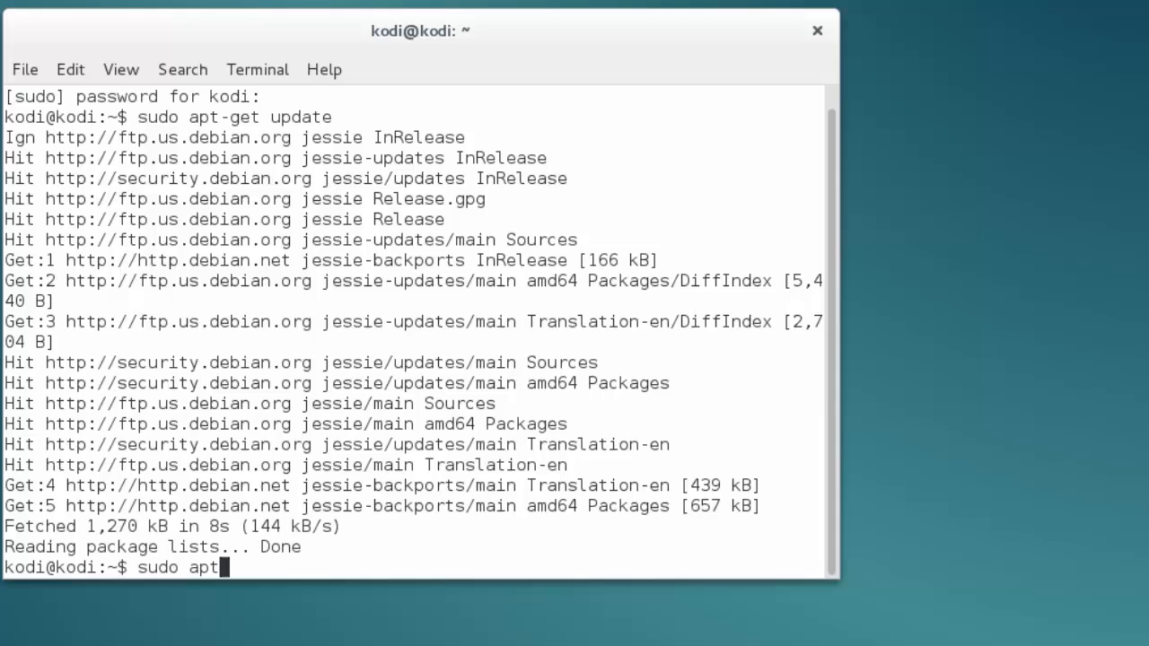
text(-get inst)
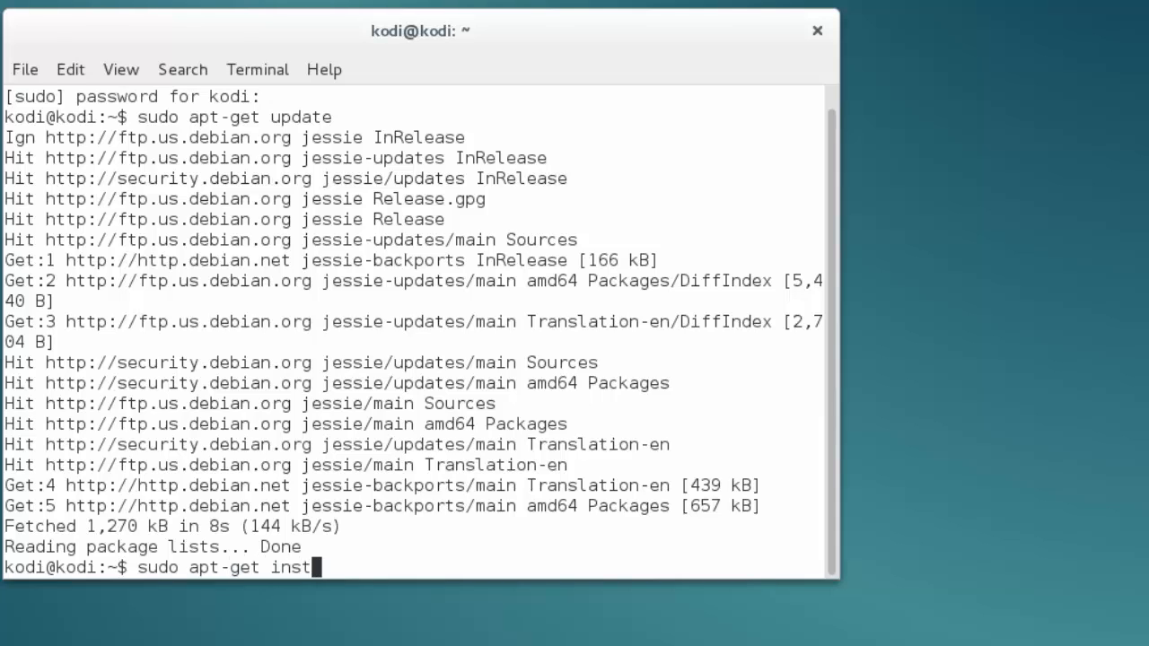
text(all k)
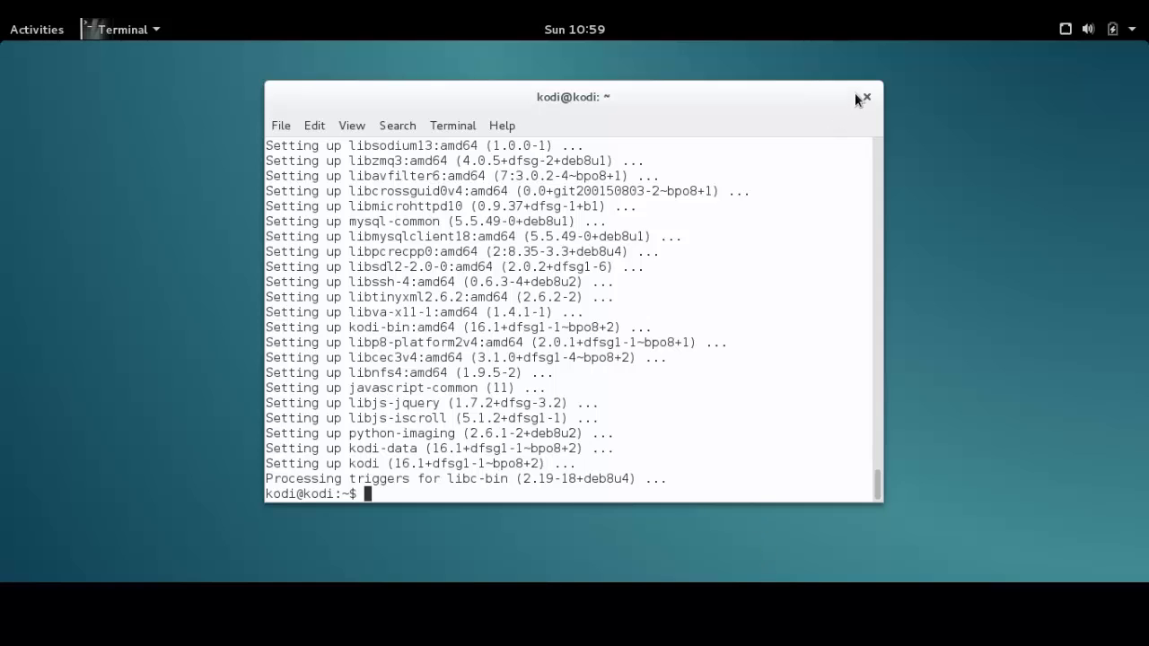
mouse_move(883, 130)
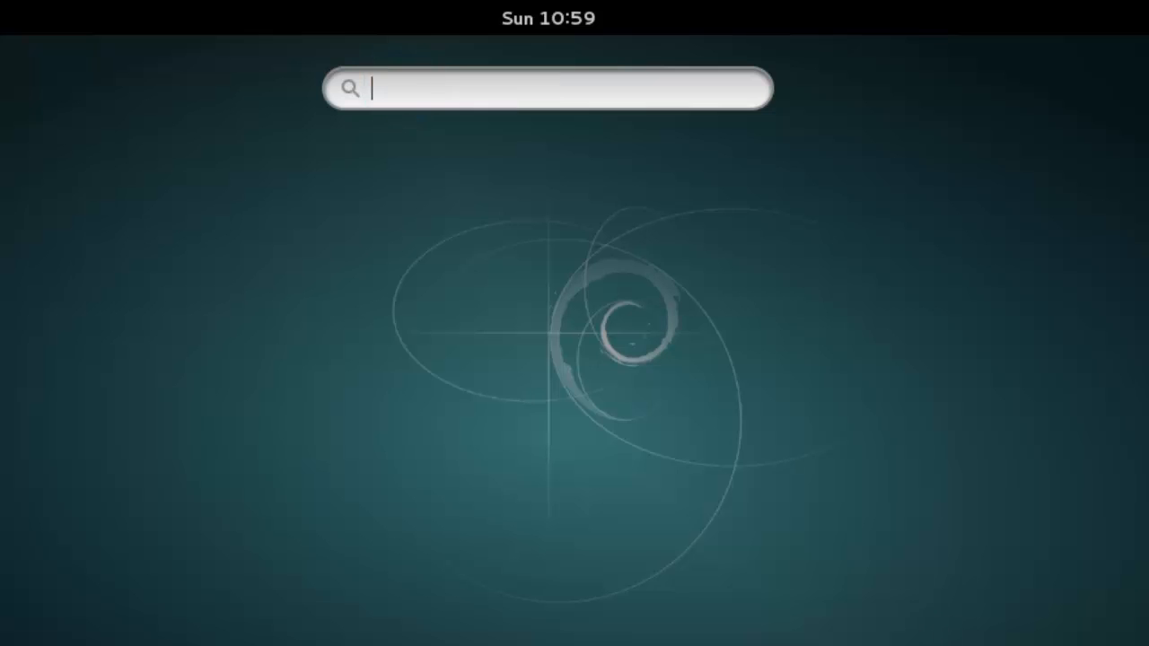
Search the applications for 'kodi' and launch the Kodi media center.
text(kodi)
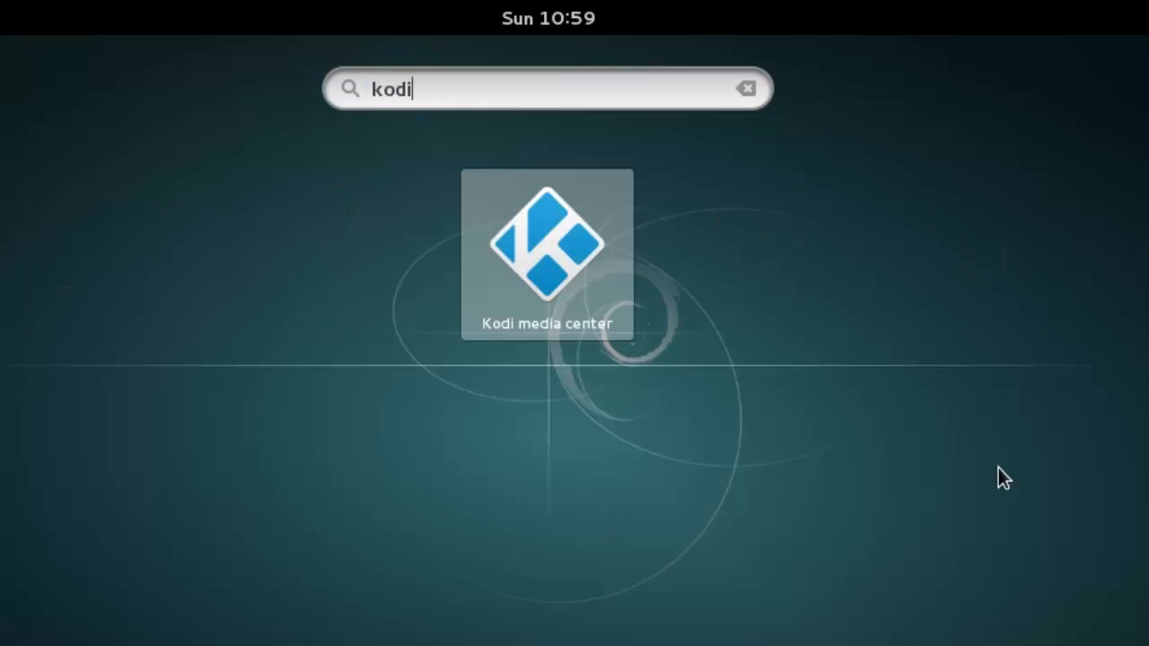
click(548, 242)
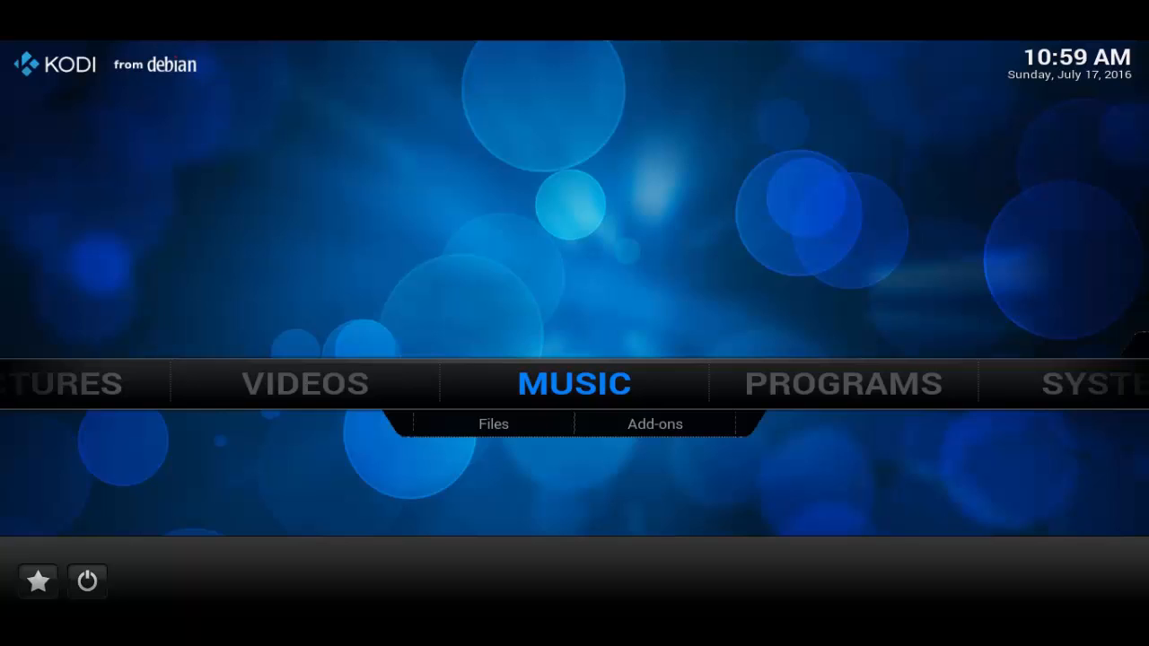
mouse_move(637, 47)
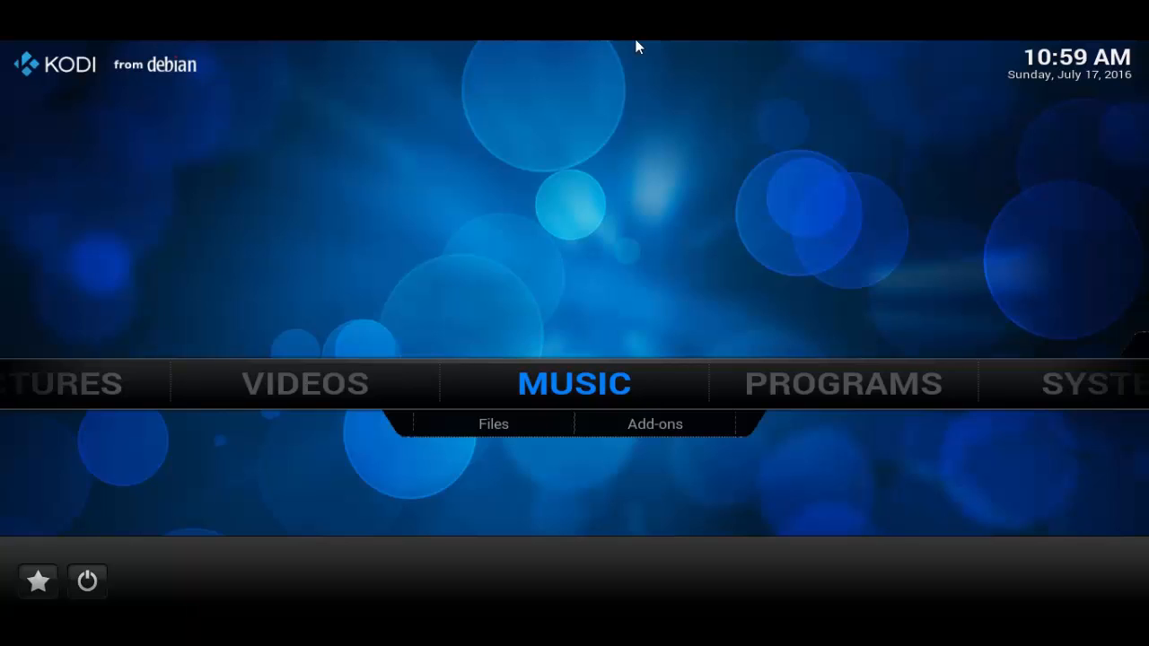
mouse_move(675, 491)
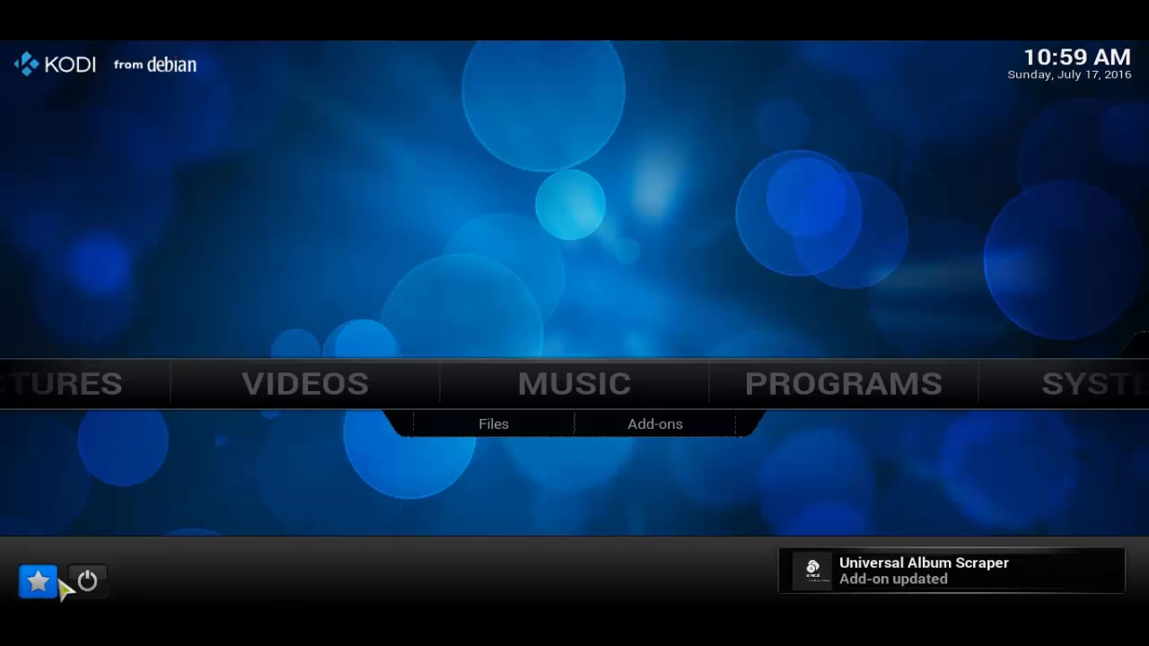
mouse_move(229, 431)
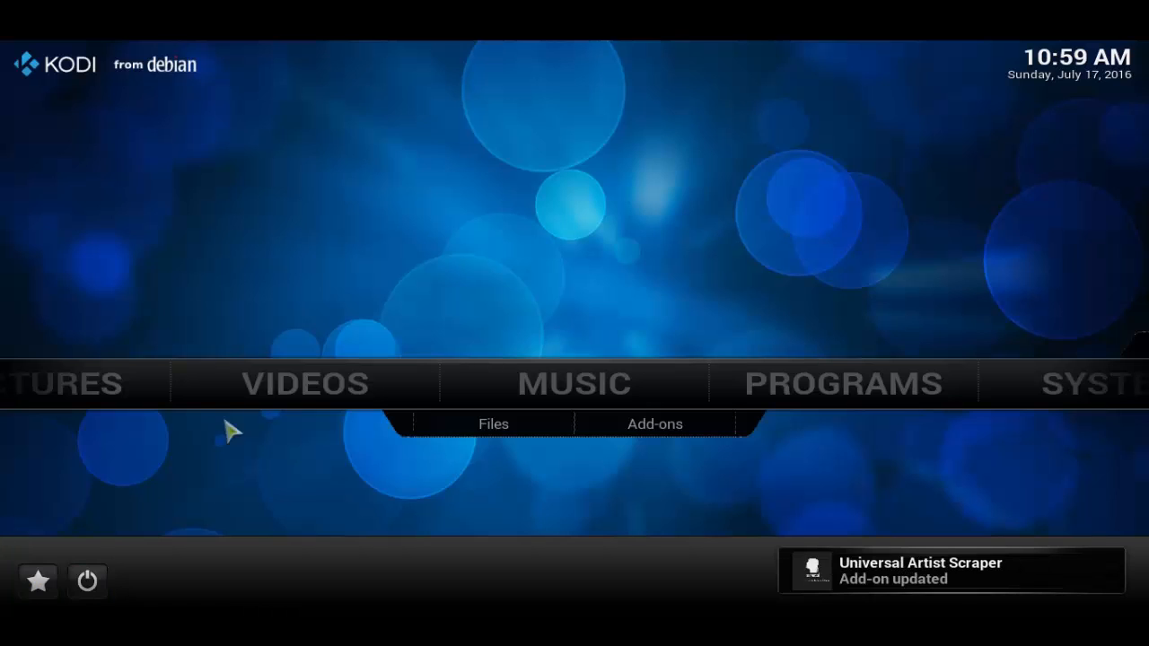
mouse_move(574, 413)
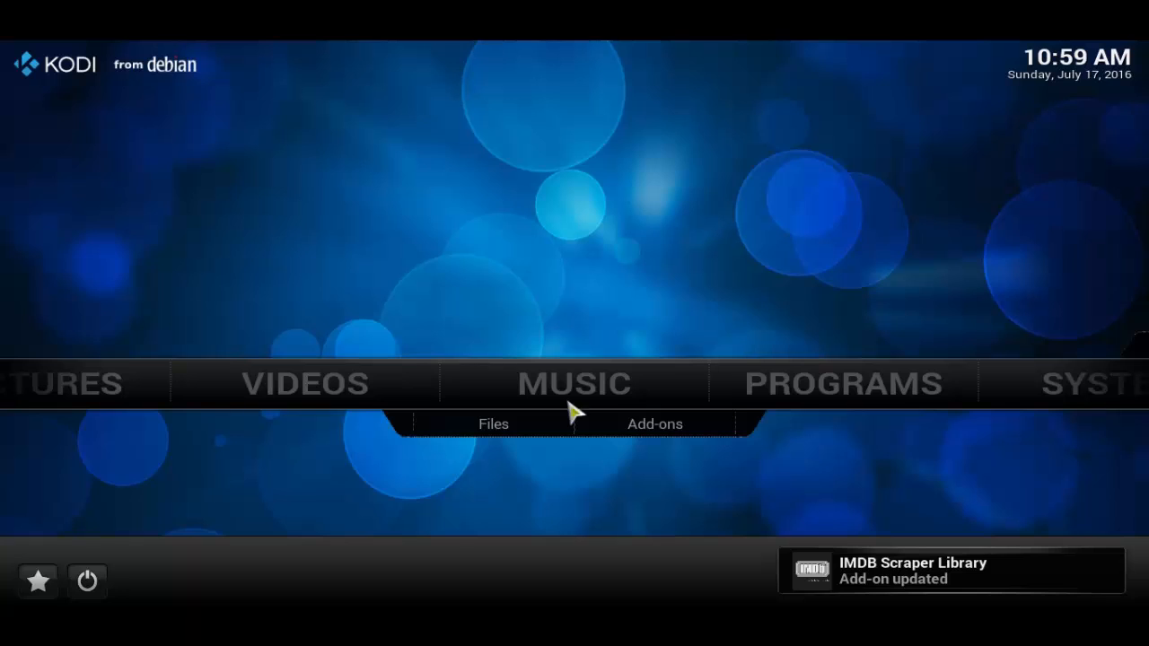
mouse_move(265, 511)
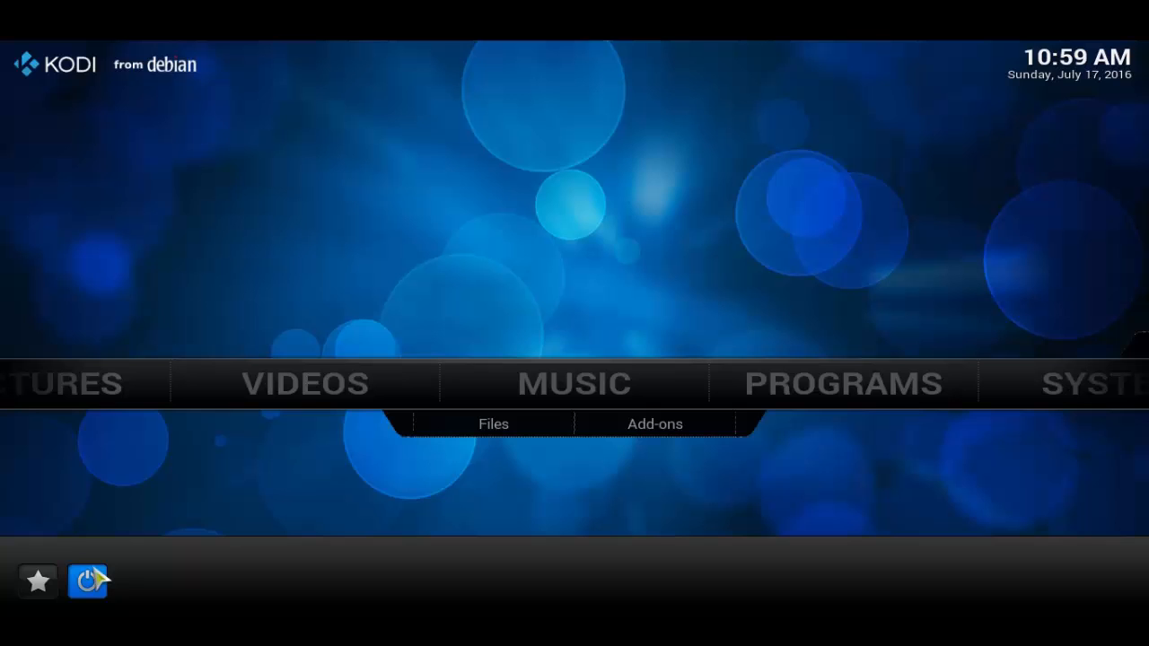
Bring up Kodi's power options menu from the home screen's bottom-left power button.
click(87, 581)
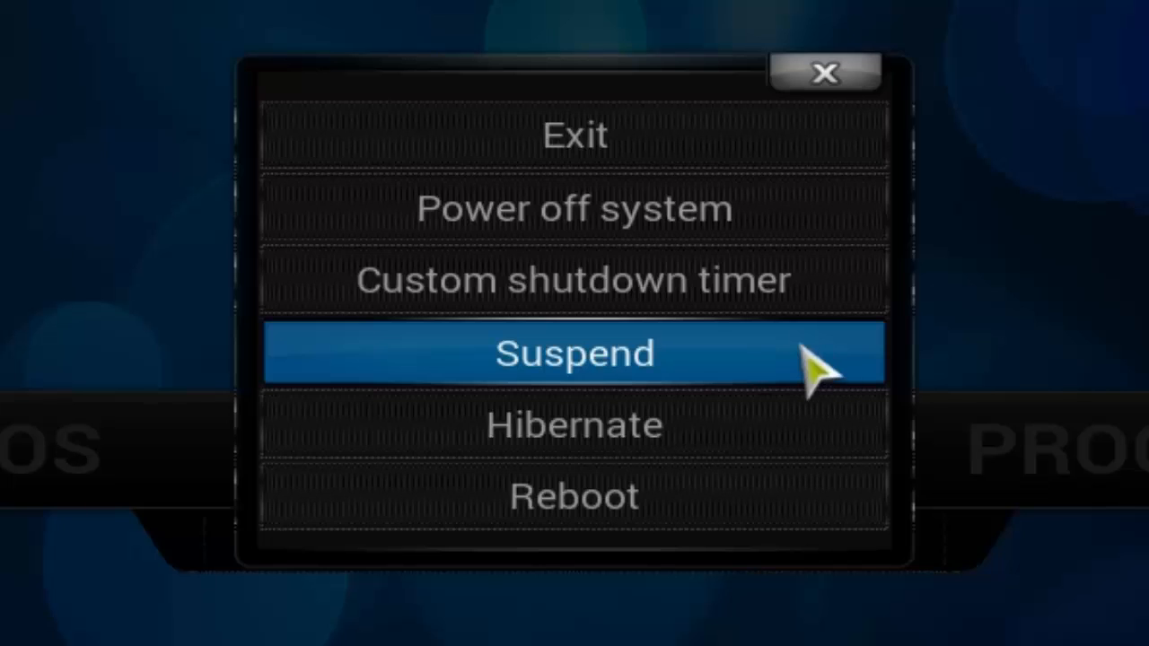
mouse_move(816, 280)
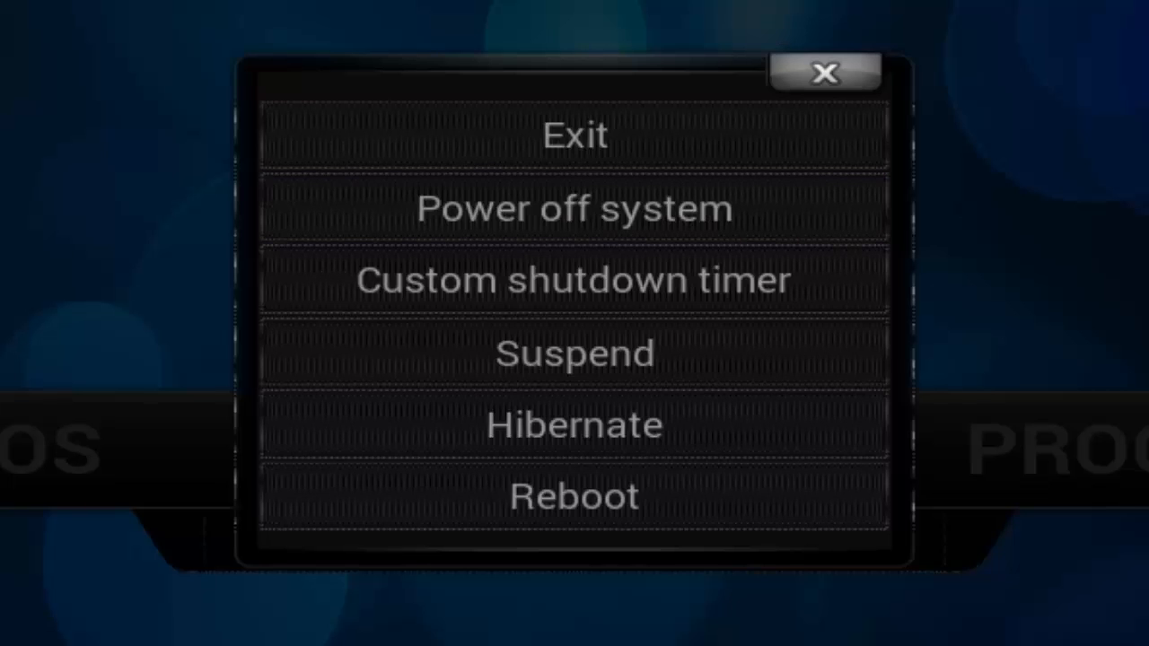
mouse_move(691, 102)
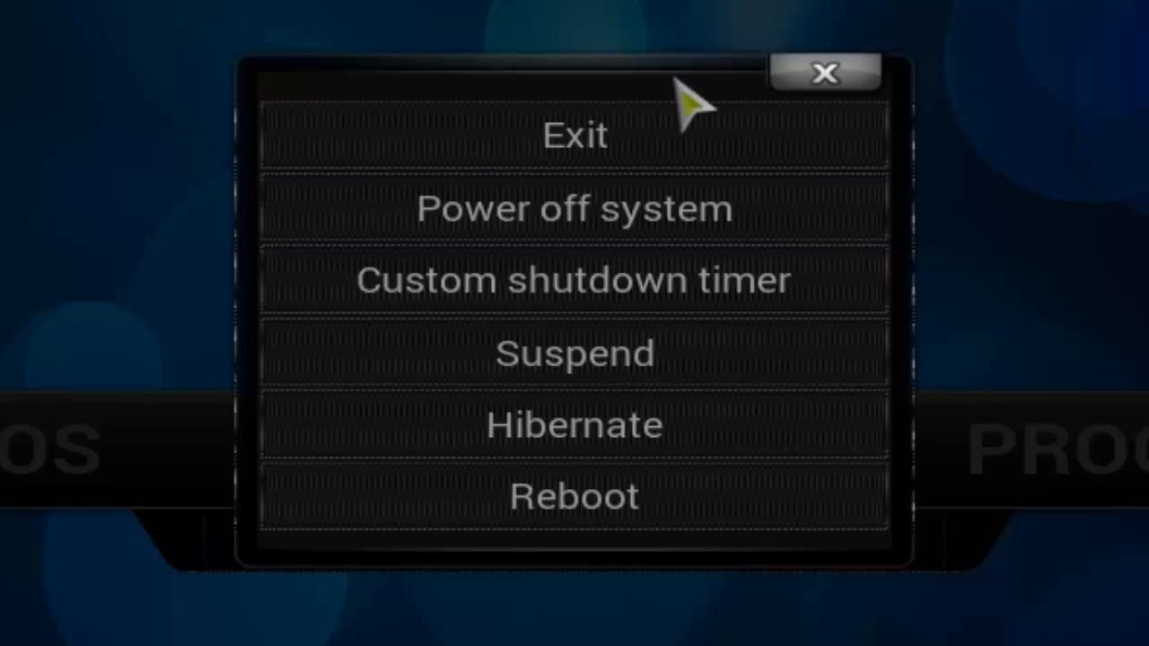
mouse_move(682, 135)
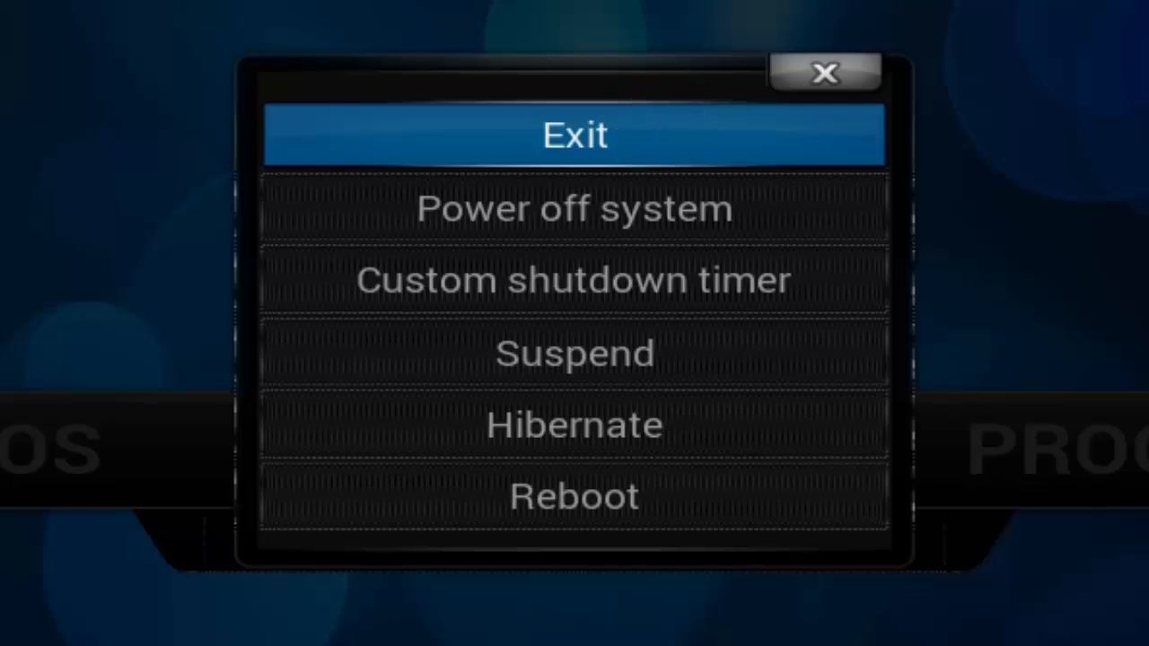
Choose Exit from the power menu to quit Kodi and return to the GNOME desktop.
click(575, 135)
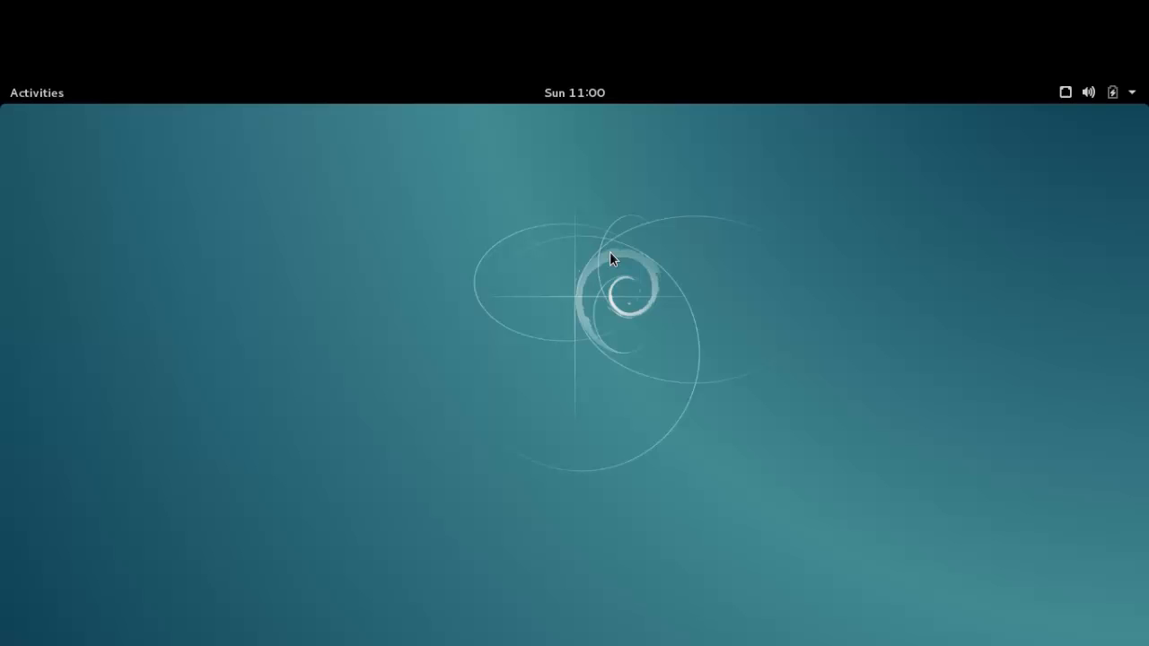
mouse_move(128, 133)
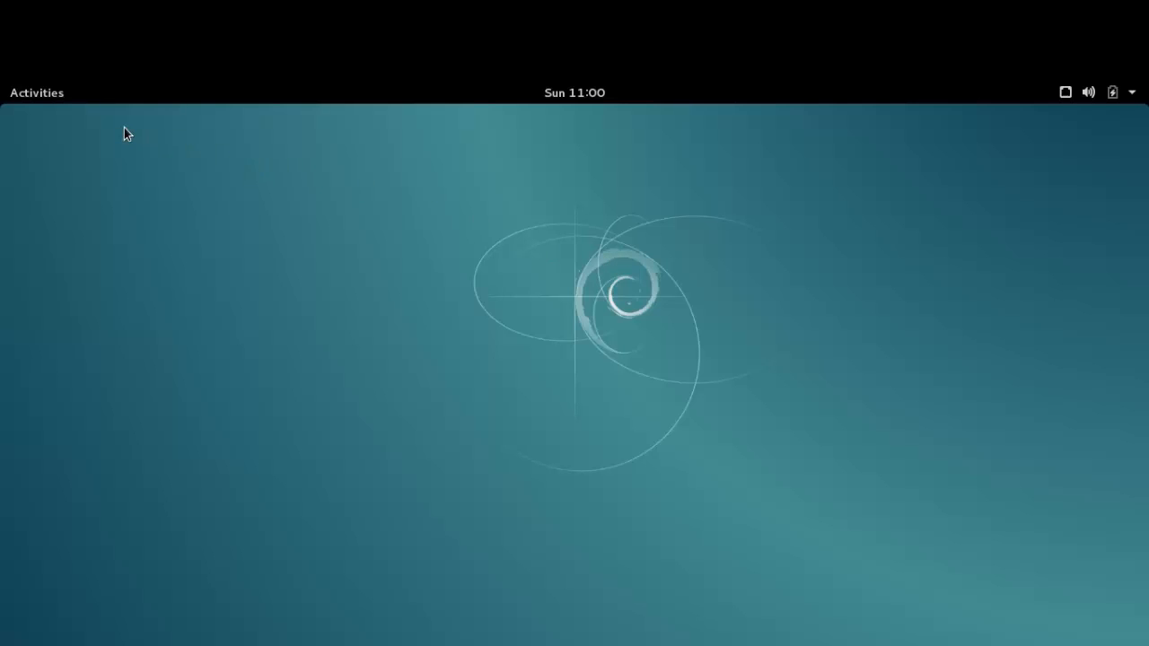